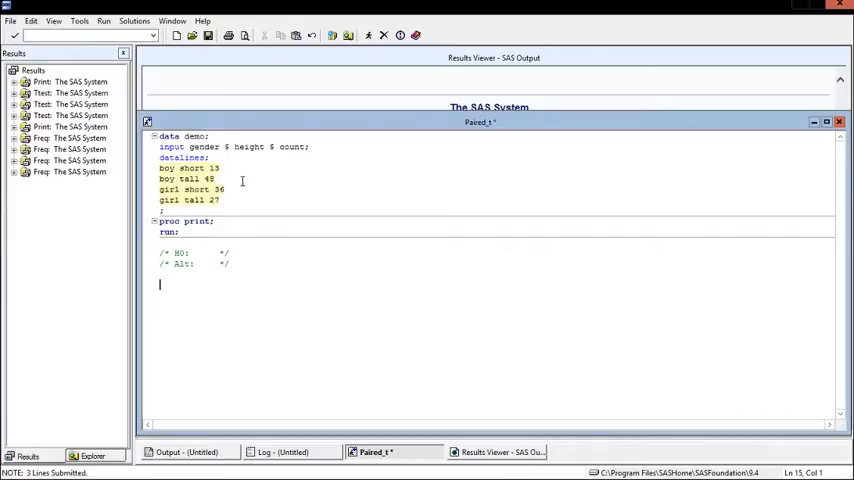
pyautogui.moveTo(156, 178)
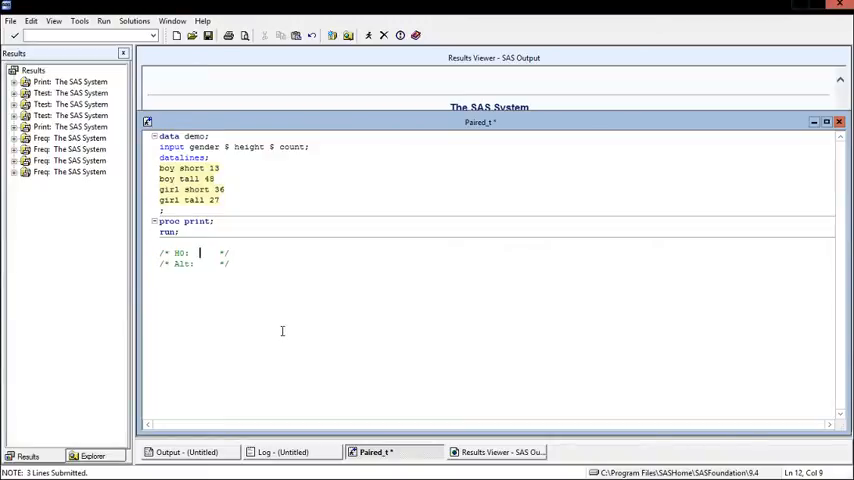
# Write H0 'Gender and Height are not associated.' and start the Alt comment text
pyautogui.write('Gender')
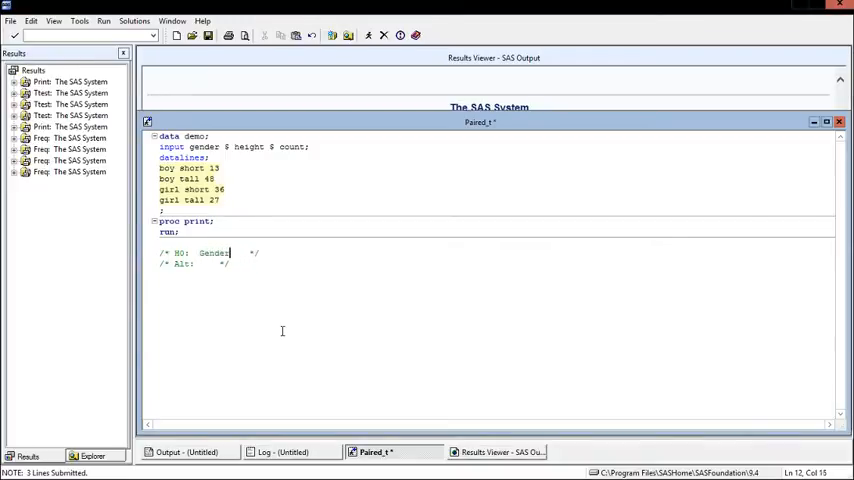
pyautogui.write('and Height are no')
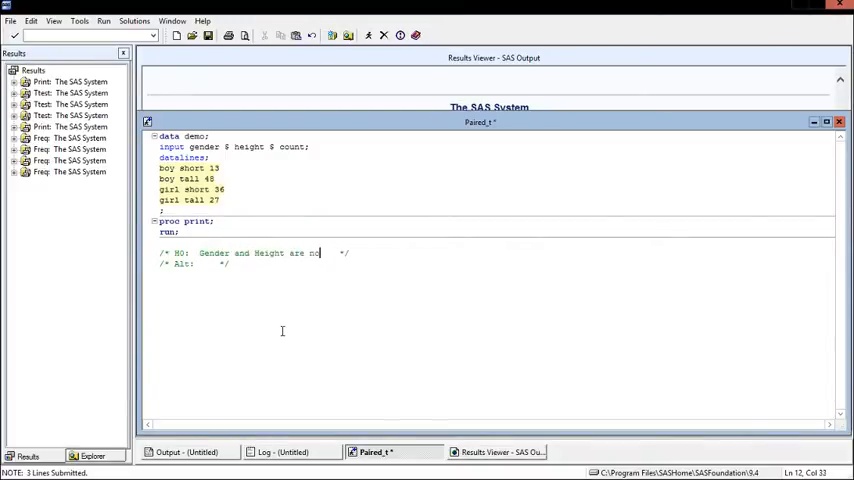
pyautogui.write('t associated.')
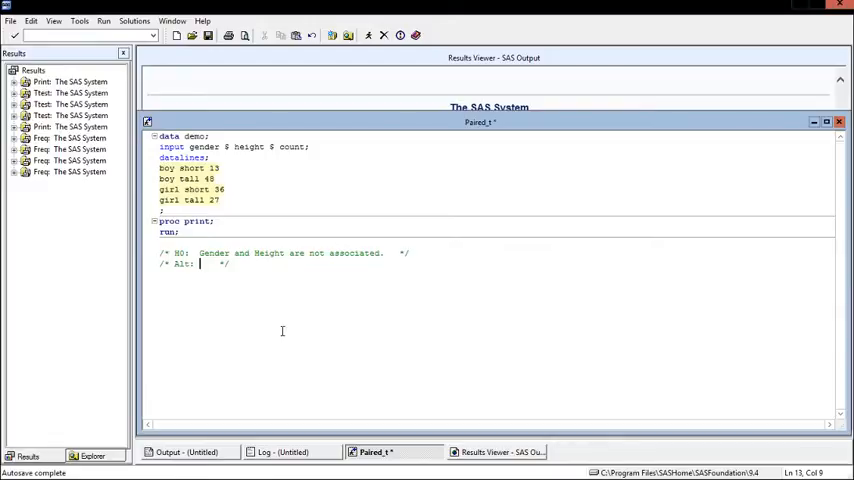
pyautogui.write('Gender and Height are associated.')
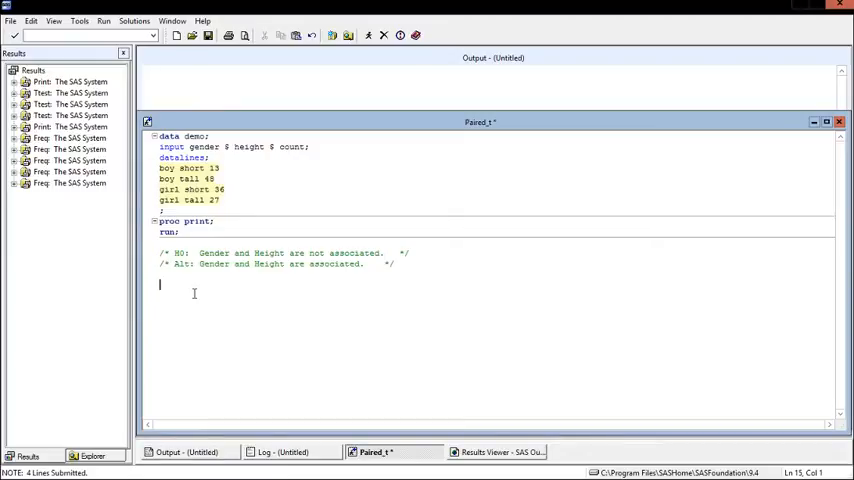
# Write a proc freq step on data=demo with a tables gender*height statement
pyautogui.write('proc freq')
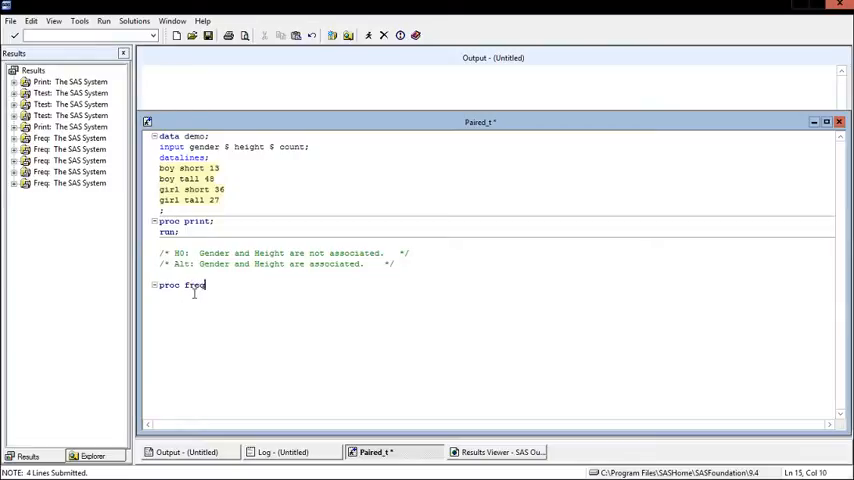
pyautogui.write('data=demo;')
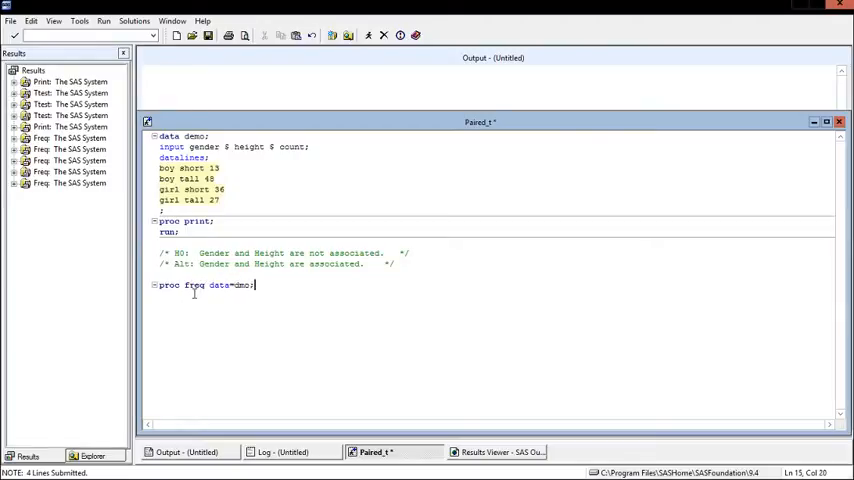
pyautogui.press('enter')
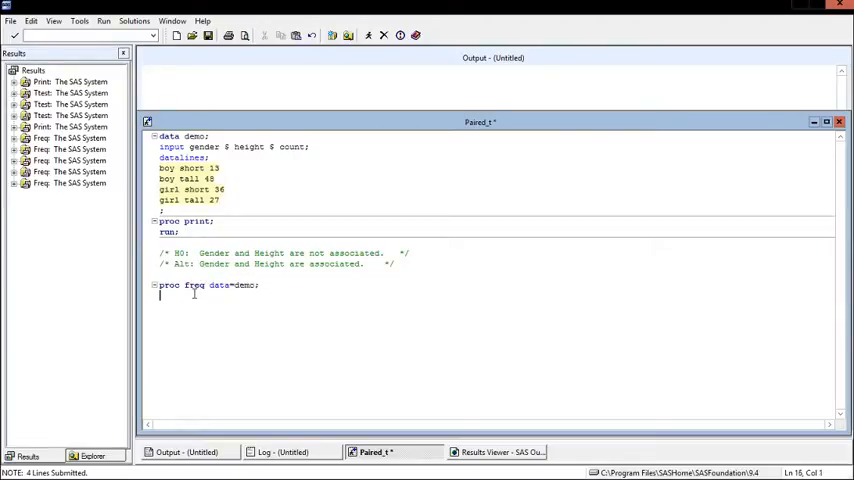
pyautogui.write('tables')
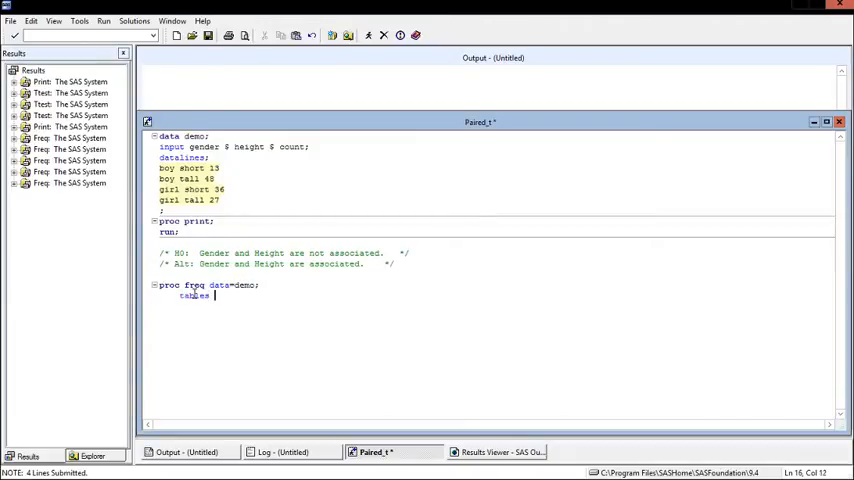
pyautogui.write('o')
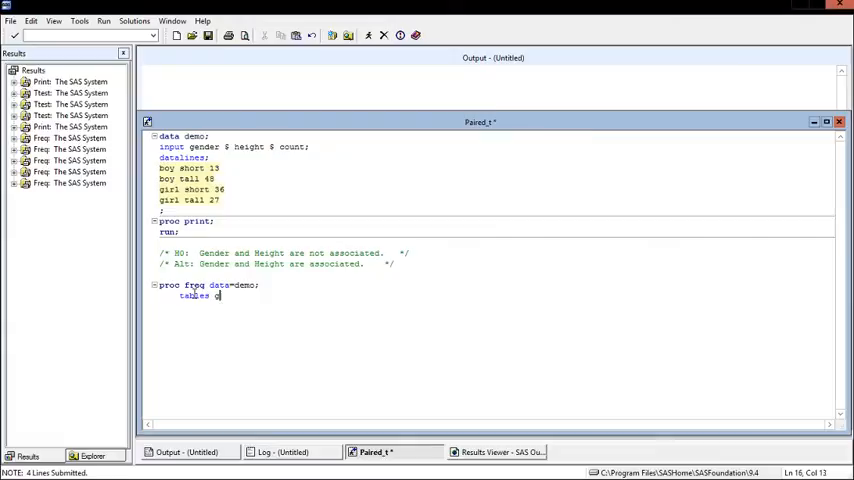
pyautogui.write('ender*he')
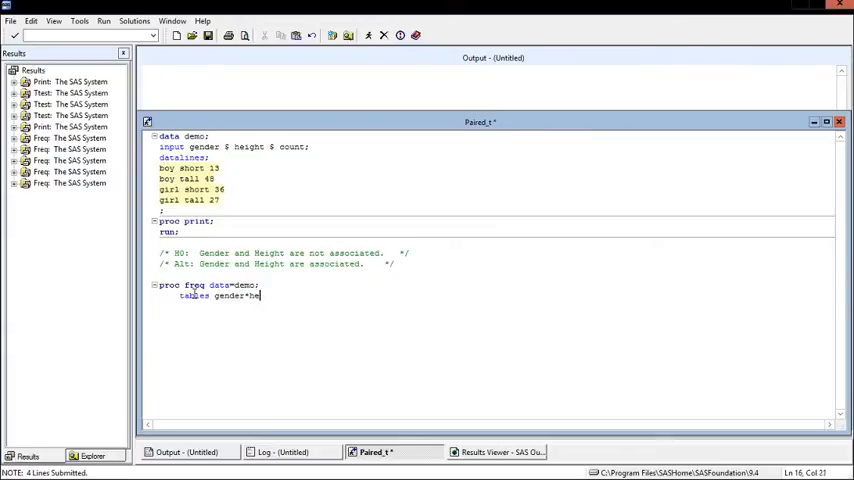
pyautogui.write('ight /')
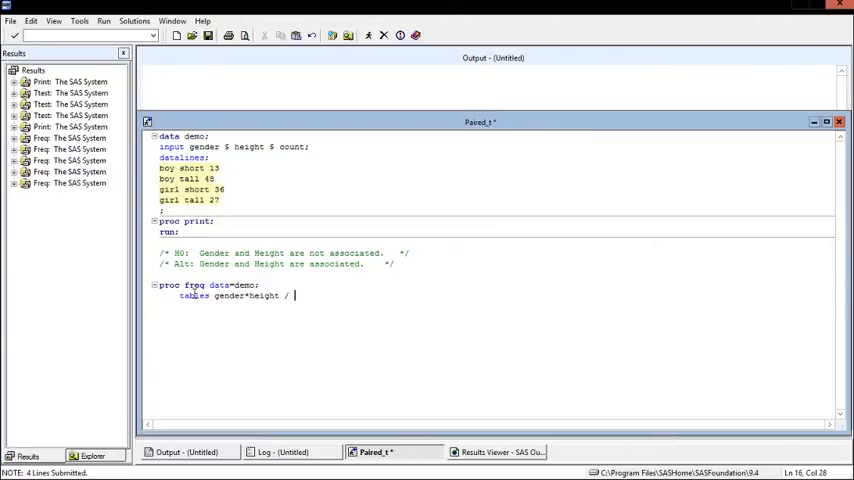
# Add chisq, nocol, norow, nopercent options and run;, then select the freq code
pyautogui.write('chi')
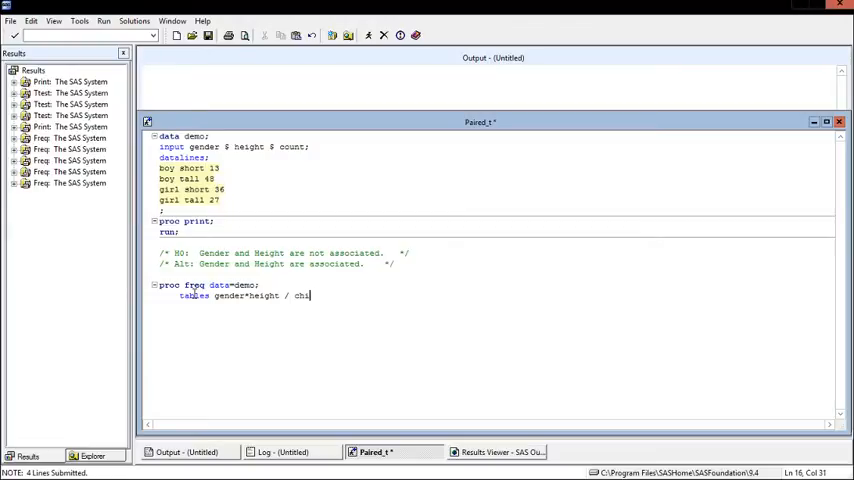
pyautogui.write('sq')
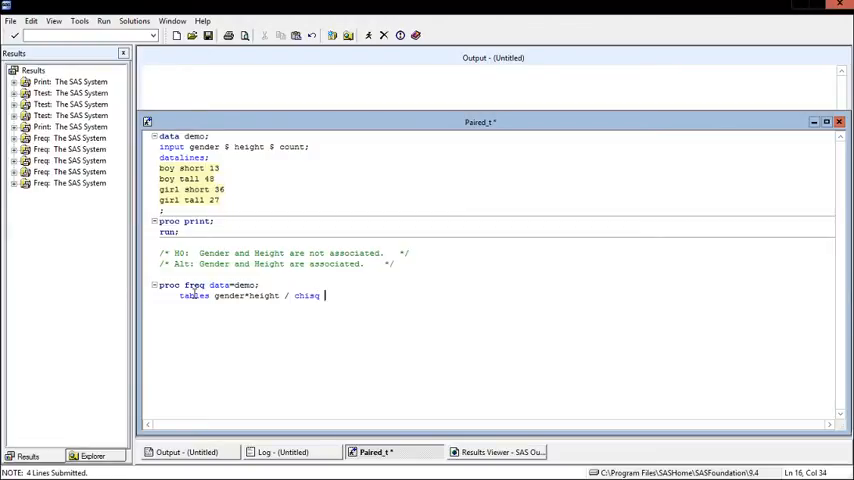
pyautogui.write('nocol')
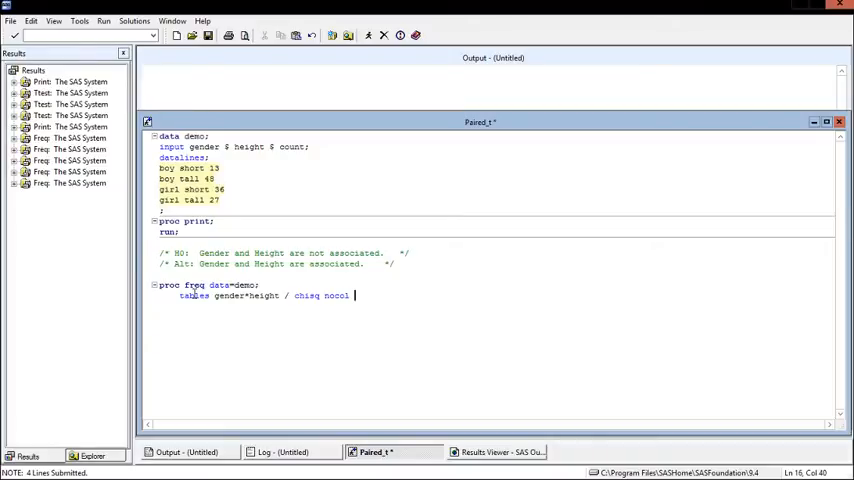
pyautogui.write('norow no')
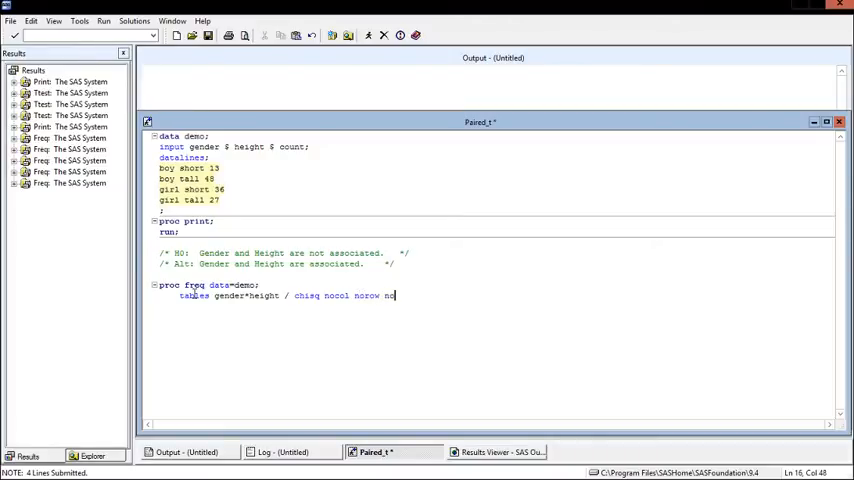
pyautogui.write('percent;')
pyautogui.write('weight count;')
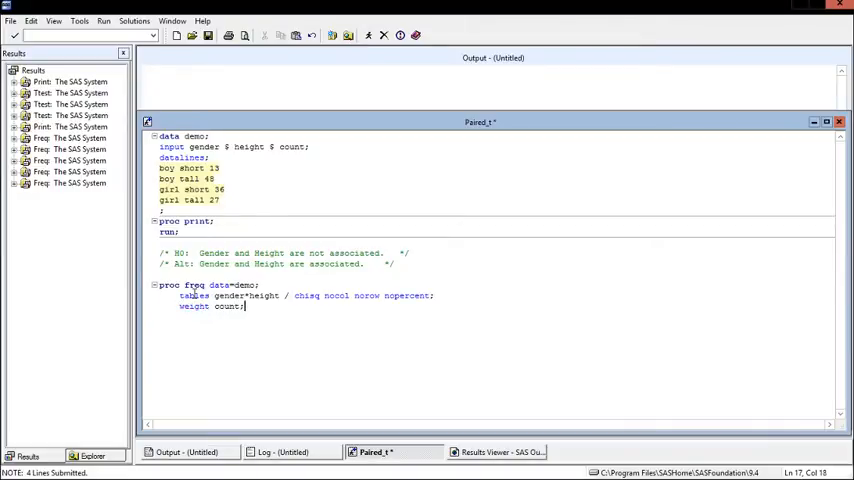
pyautogui.write('run;')
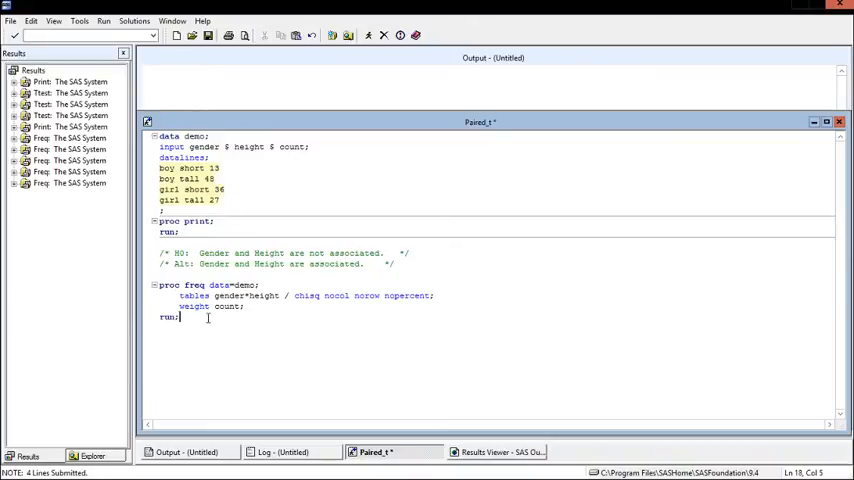
pyautogui.moveTo(160, 285); pyautogui.dragTo(180, 317)
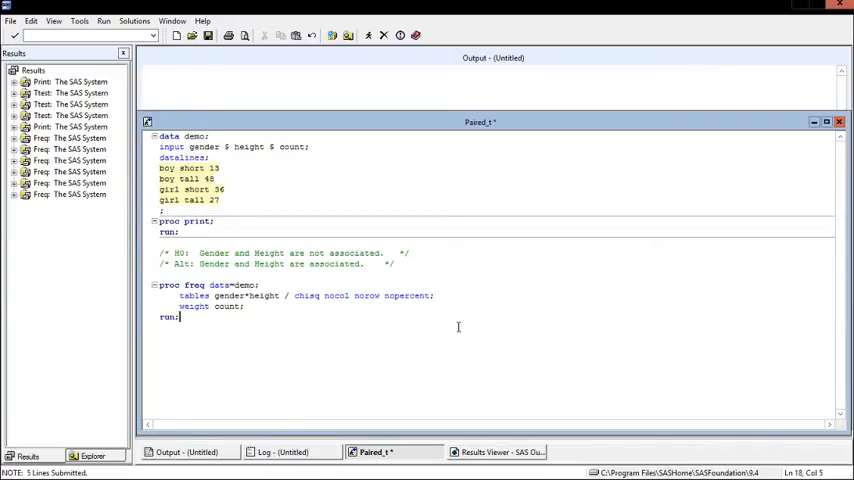
pyautogui.moveTo(457, 318)
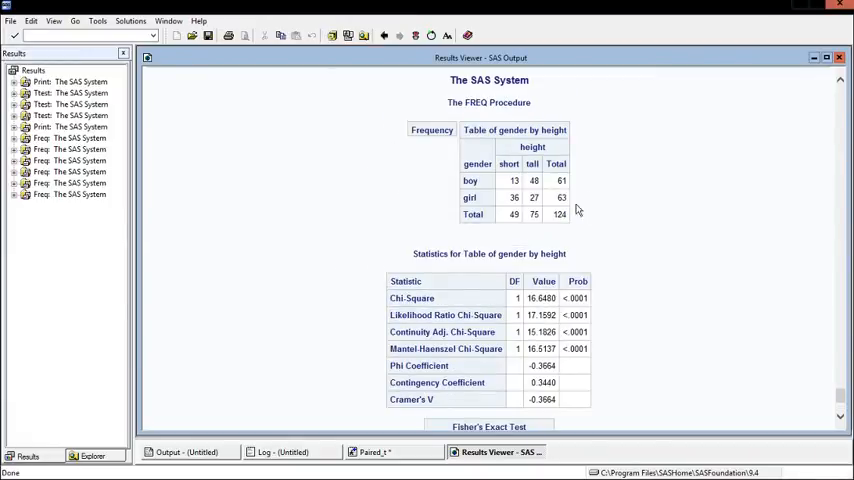
pyautogui.moveTo(463, 167)
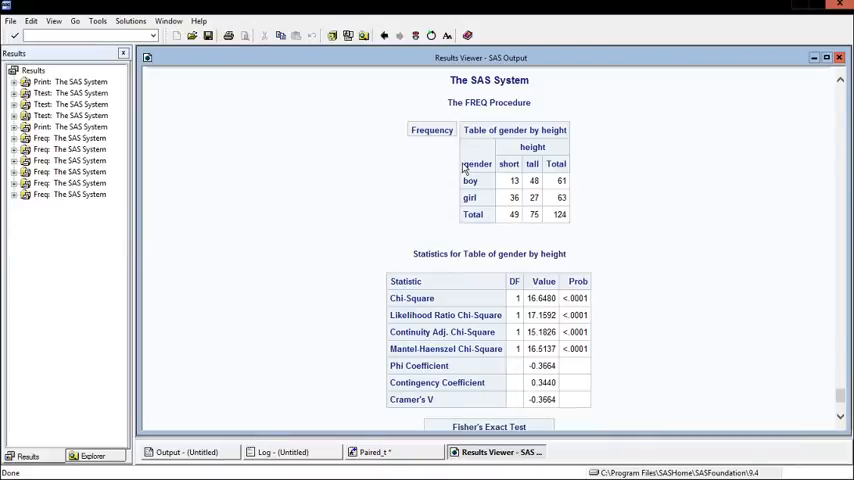
pyautogui.moveTo(583, 158)
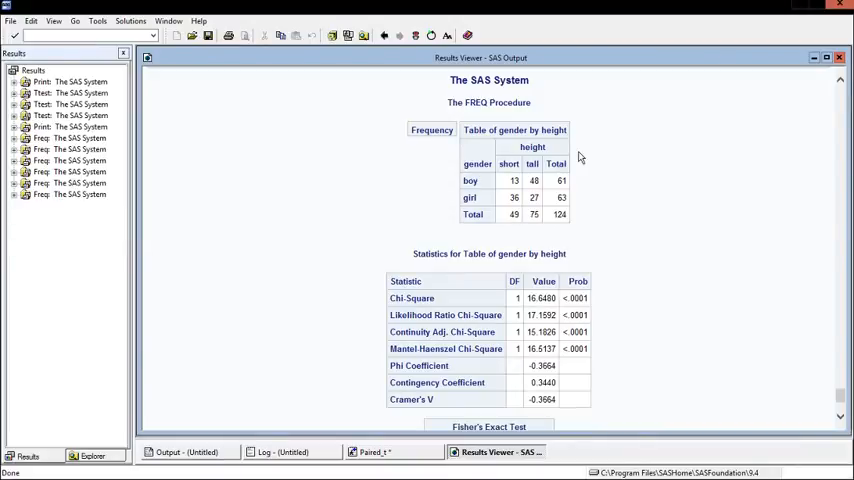
pyautogui.moveTo(533, 196)
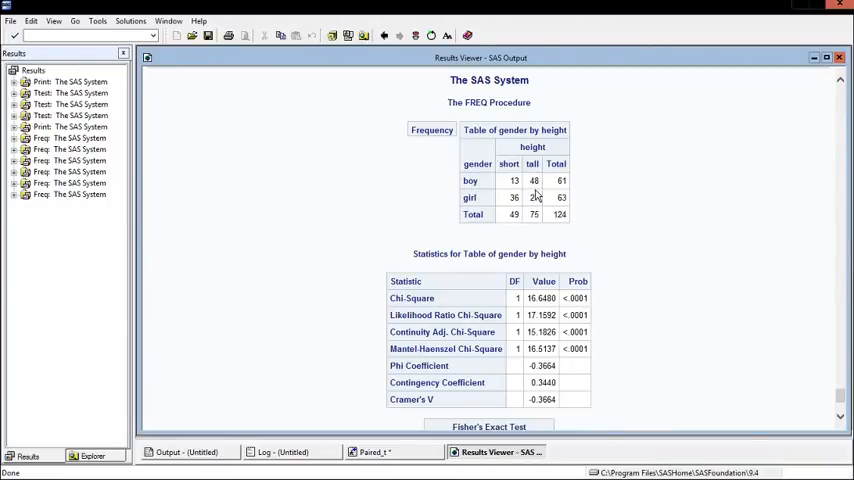
pyautogui.moveTo(500, 207)
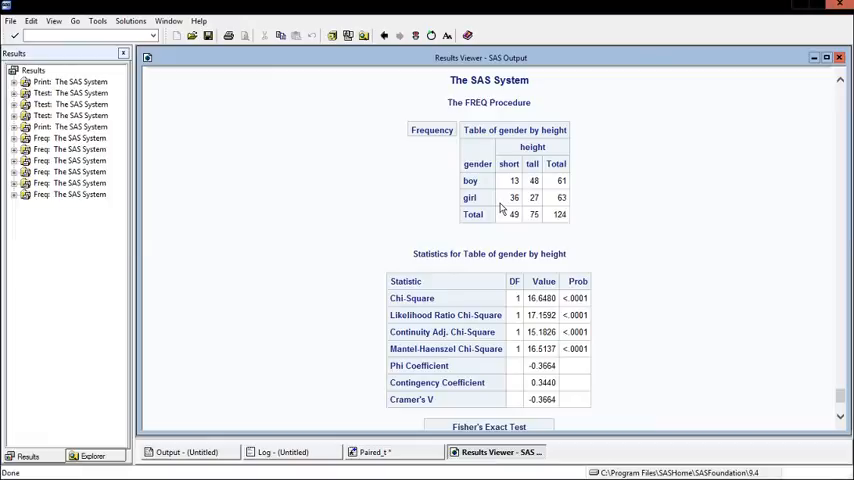
# Scroll down to Fisher's Exact Test results, then return to the Paired_t program editor
pyautogui.scroll(-3)
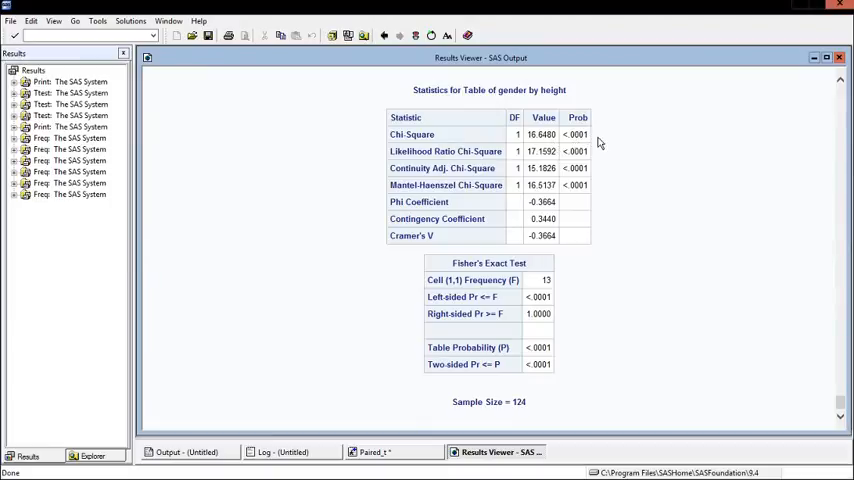
pyautogui.moveTo(613, 143)
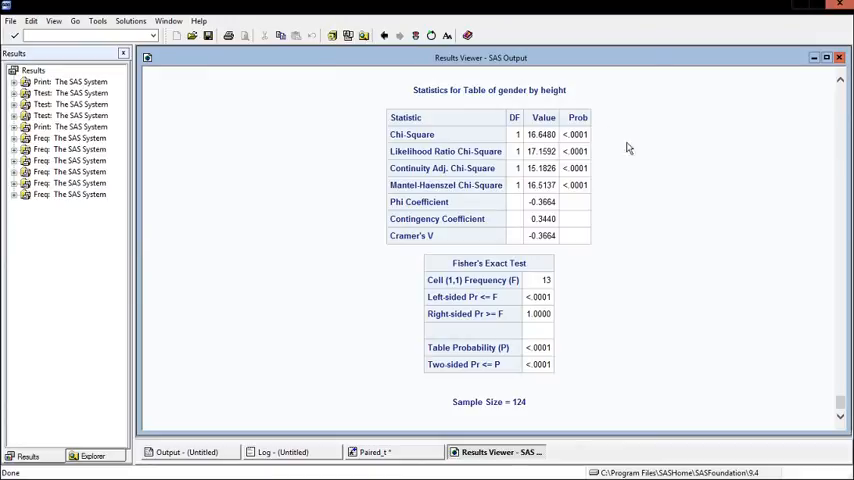
pyautogui.moveTo(375, 452)
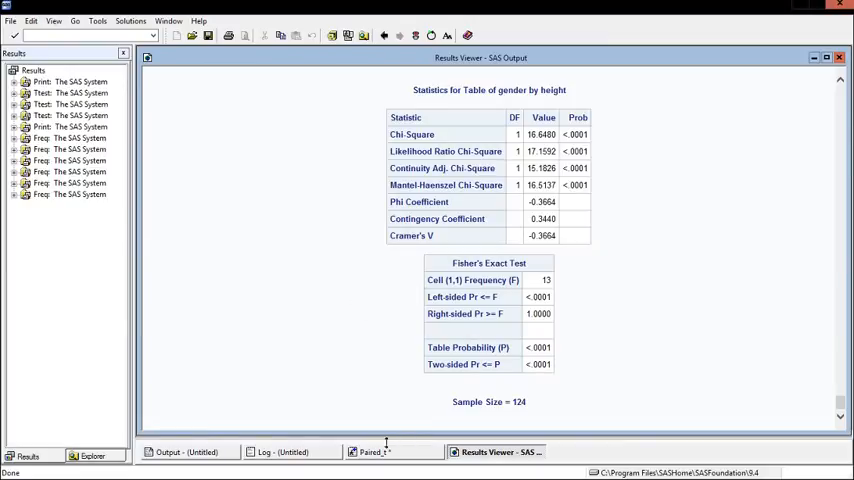
pyautogui.click(390, 452)
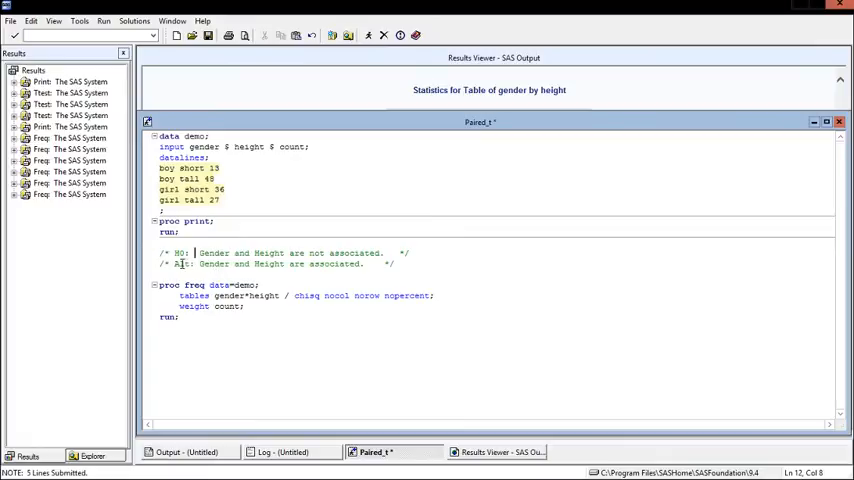